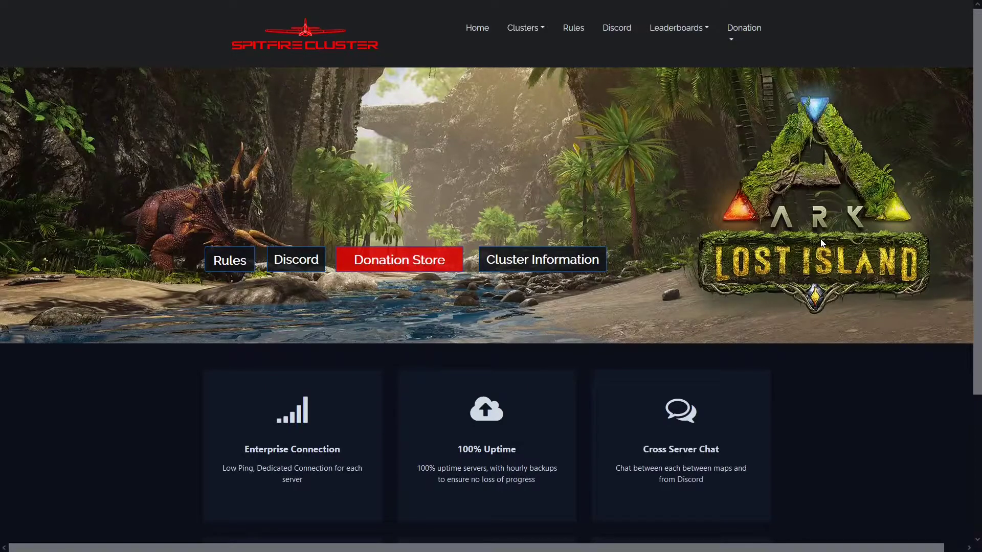
{"action": "mouse_move", "coordinate": [817, 241]}
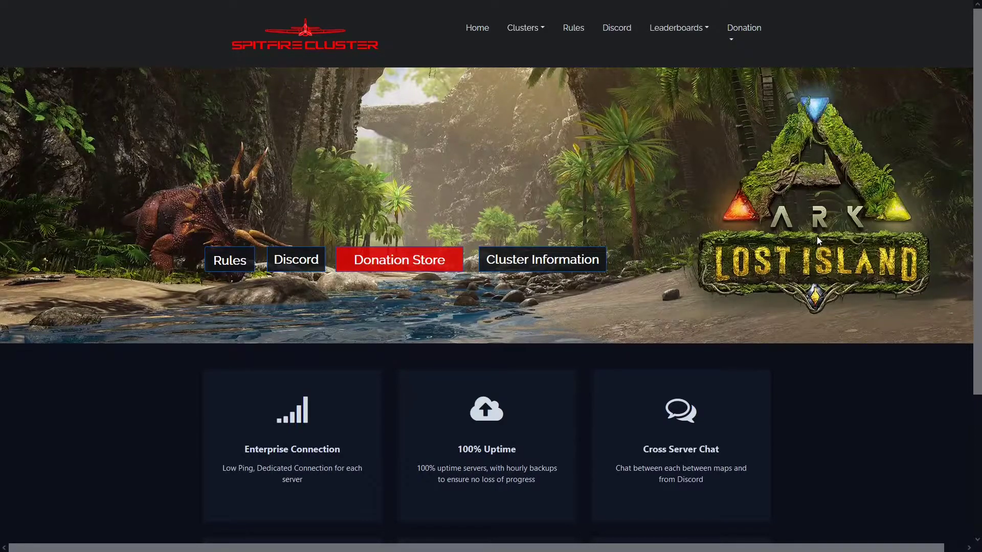
- Show the Clusters menu listing five servers, starting with Primal Fear PvP
{"action": "left_click", "coordinate": [524, 28]}
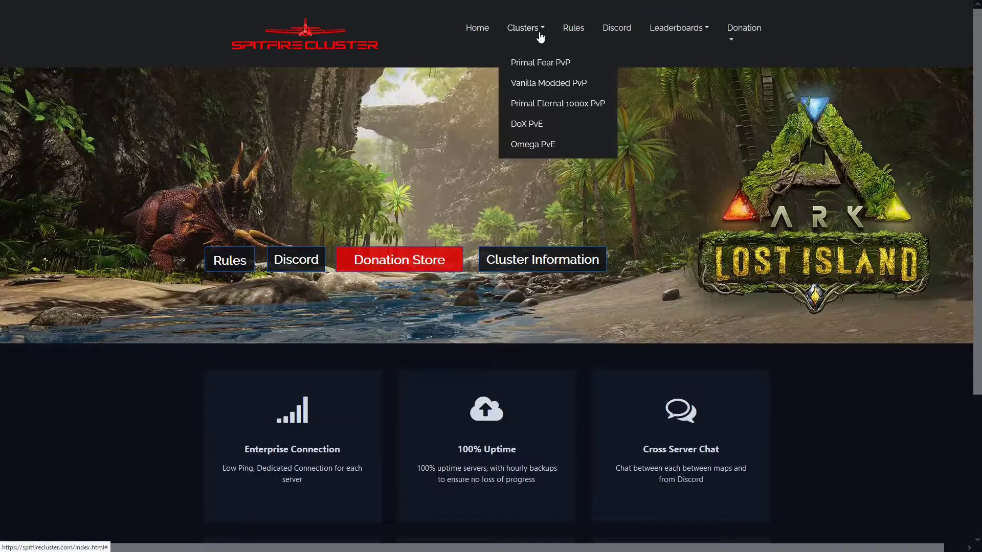
{"action": "mouse_move", "coordinate": [382, 43]}
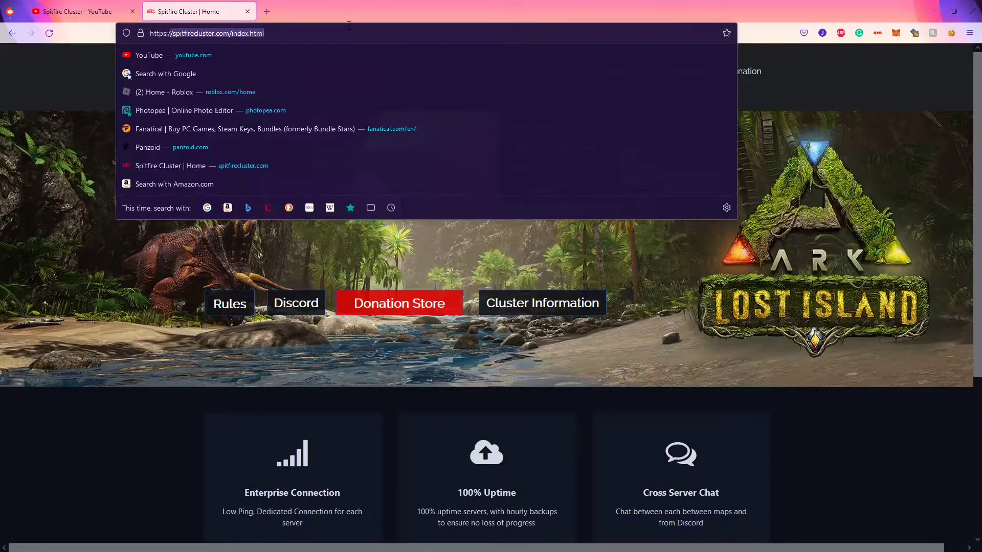
{"action": "left_click", "coordinate": [522, 27]}
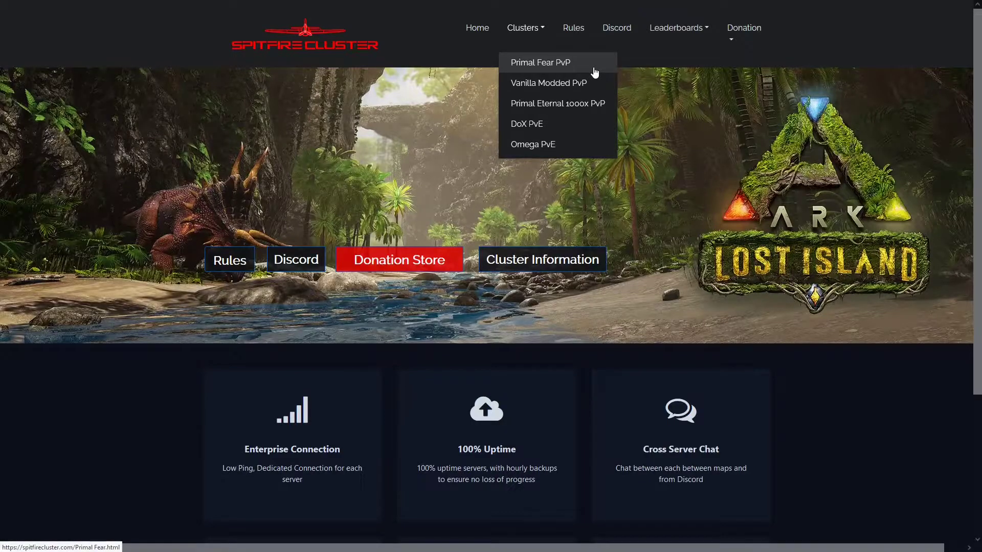
- Open the Primal Fear PvP page and scroll through its wipe countdown, rates and mods
{"action": "left_click", "coordinate": [540, 62]}
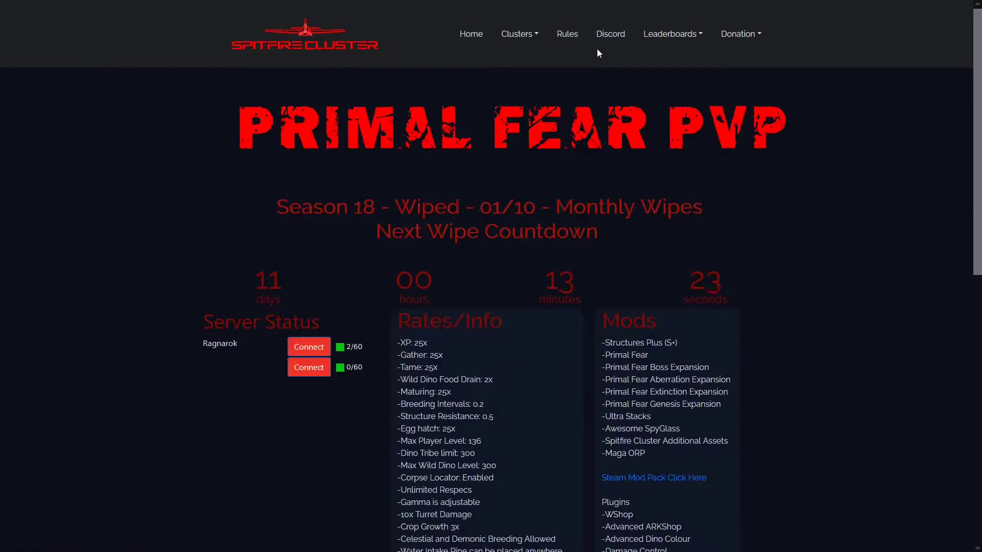
{"action": "mouse_move", "coordinate": [720, 143]}
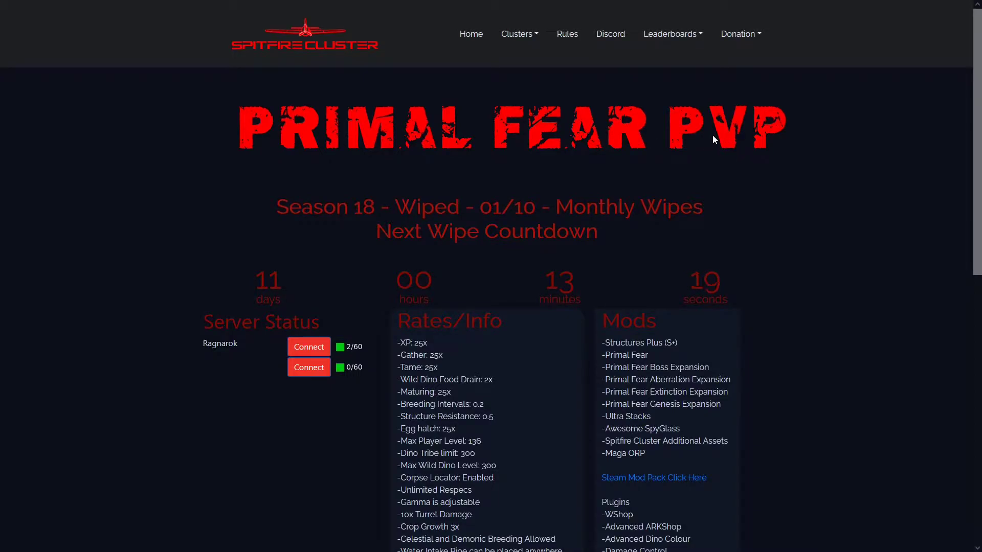
{"action": "scroll", "scroll_direction": "down", "scroll_amount": 3}
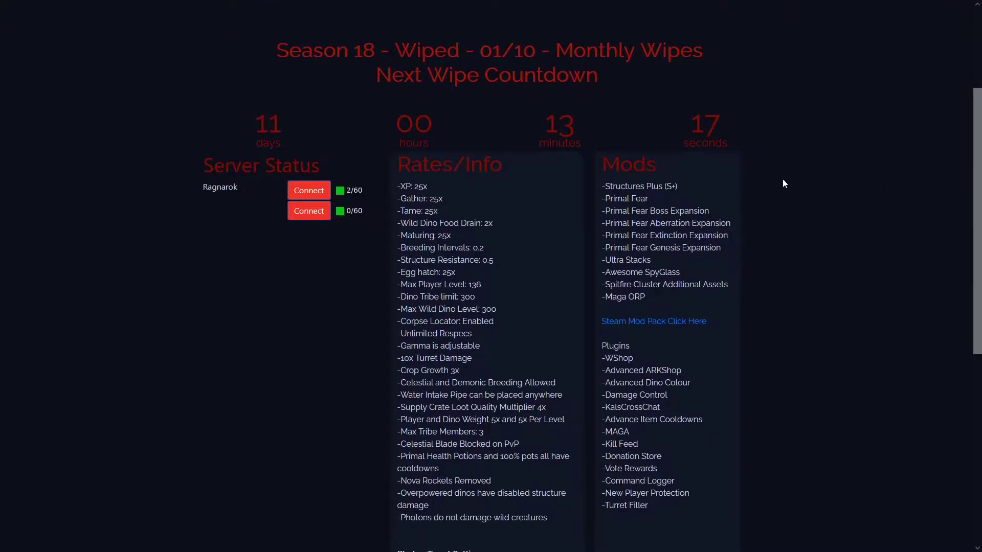
{"action": "scroll", "scroll_direction": "down", "scroll_amount": 3}
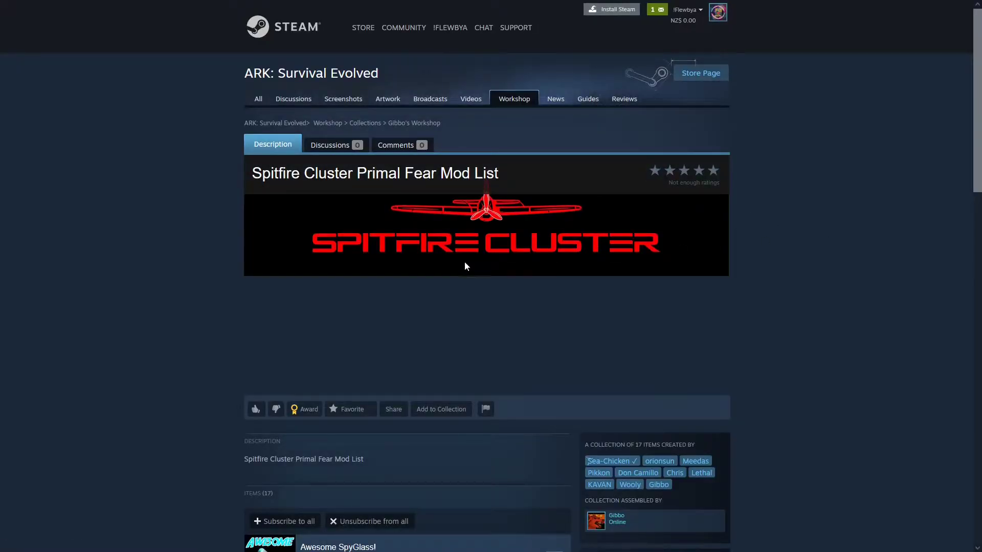
- Scroll through the 17-item Spitfire Cluster Primal Fear collection and back up
{"action": "scroll", "scroll_direction": "down", "scroll_amount": 3}
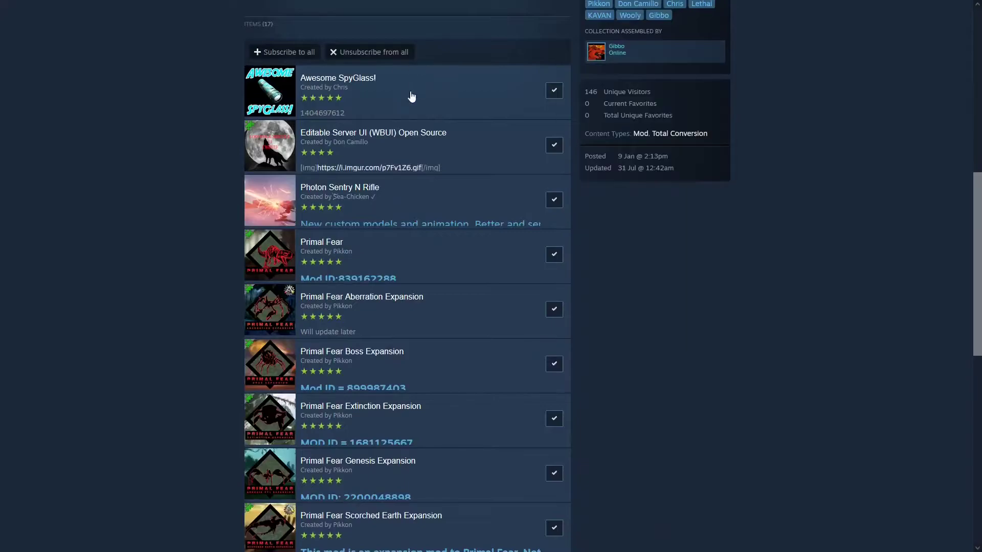
{"action": "scroll", "scroll_direction": "down", "scroll_amount": 3}
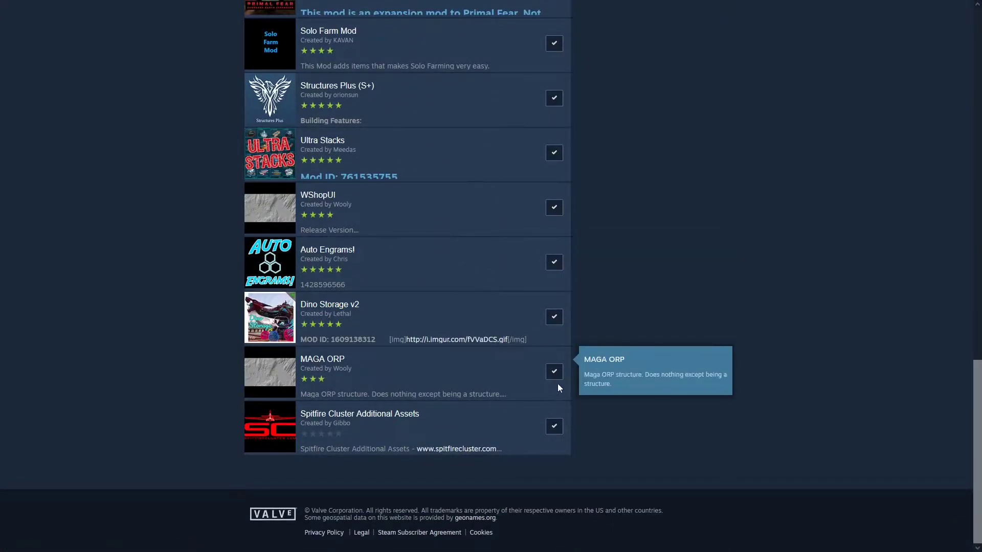
{"action": "scroll", "scroll_direction": "up", "scroll_amount": 3}
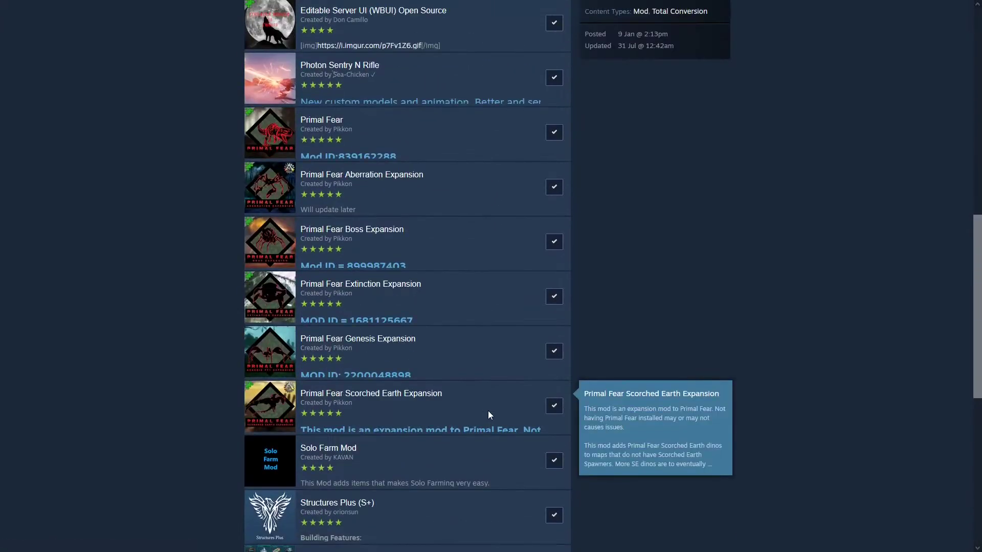
{"action": "scroll", "scroll_direction": "up", "scroll_amount": 3}
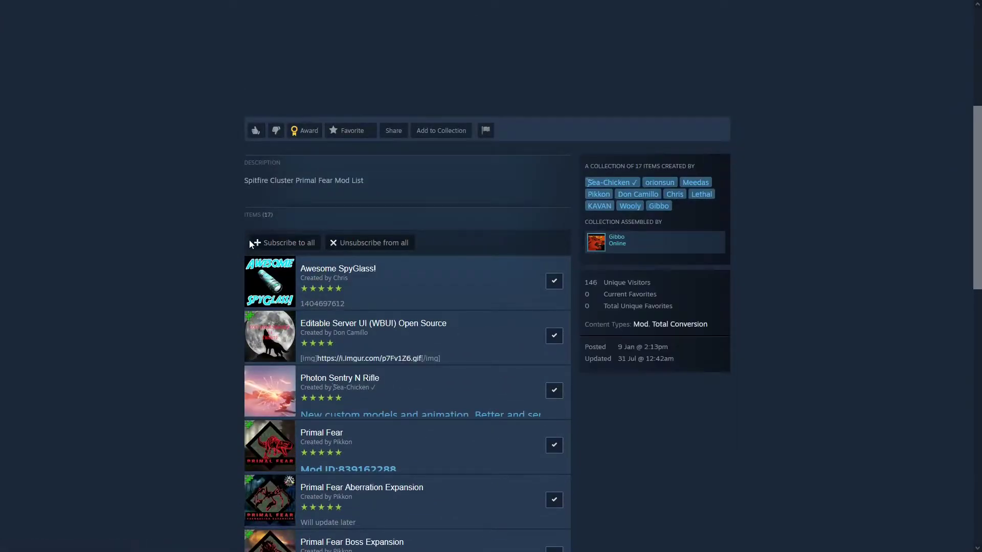
{"action": "mouse_move", "coordinate": [804, 453]}
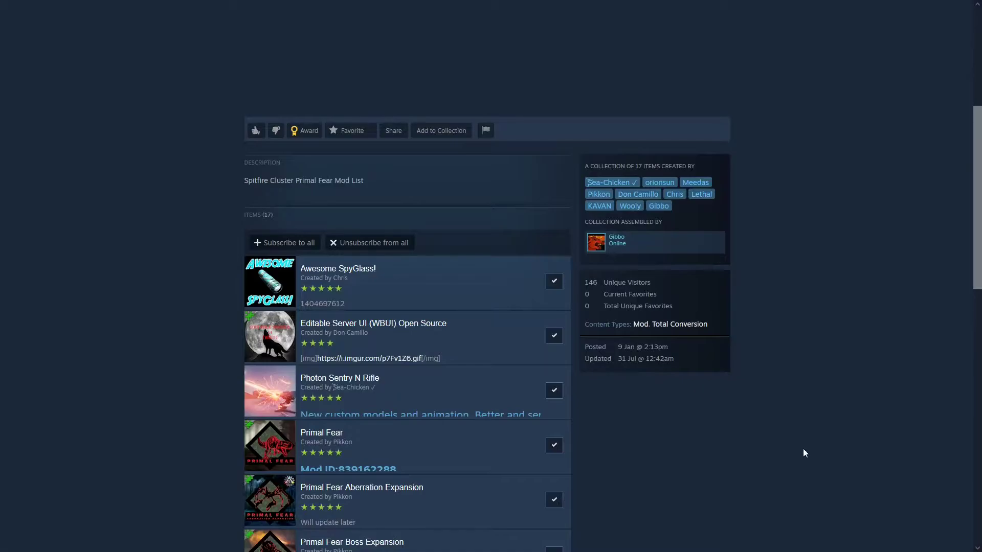
{"action": "left_click", "coordinate": [110, 28]}
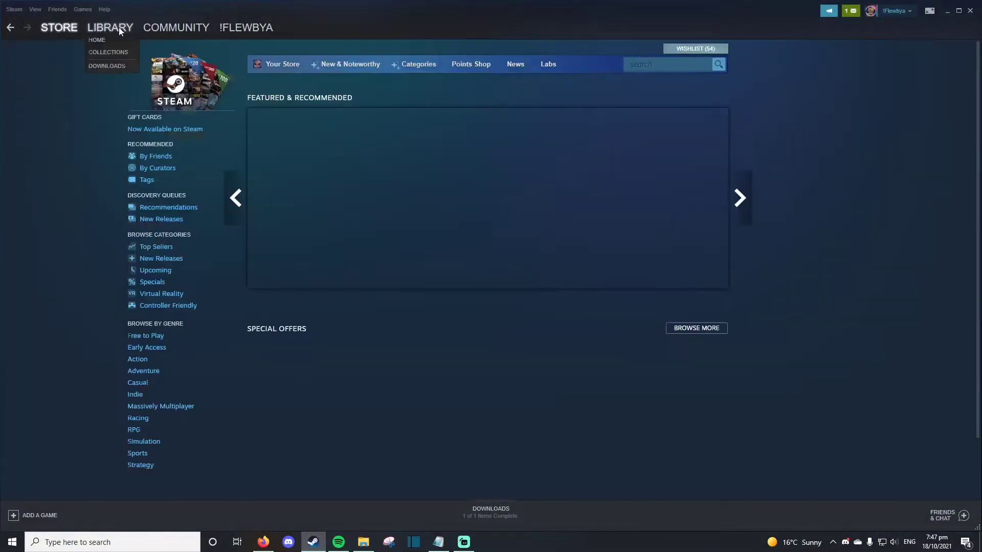
- Open the ARK: Survival Evolved Workshop home from the game's library page
{"action": "left_click", "coordinate": [110, 27]}
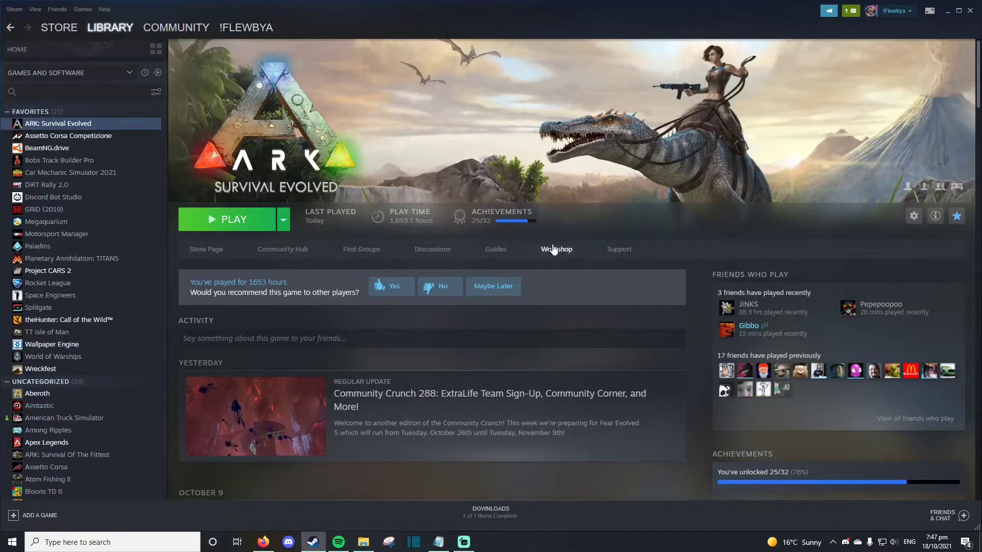
{"action": "left_click", "coordinate": [555, 249]}
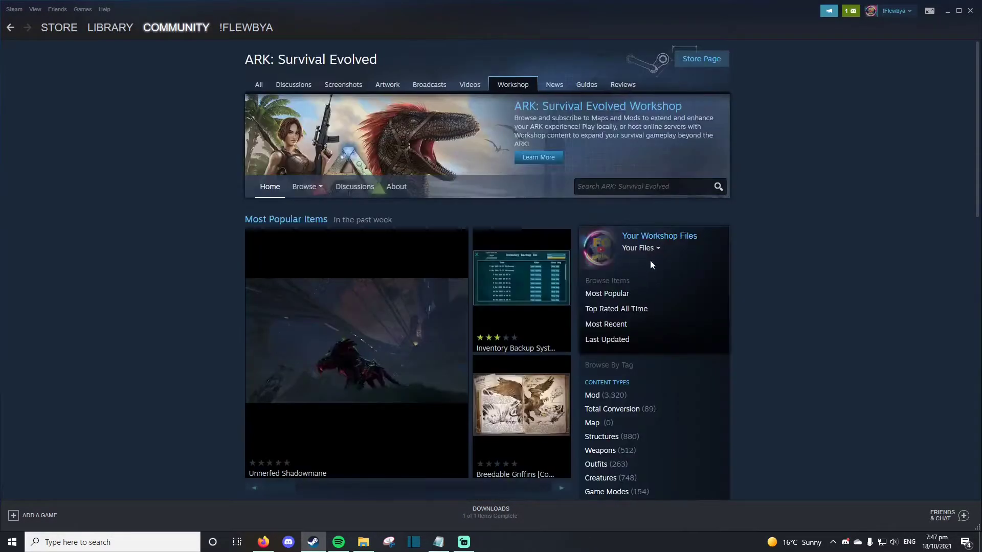
{"action": "mouse_move", "coordinate": [640, 264]}
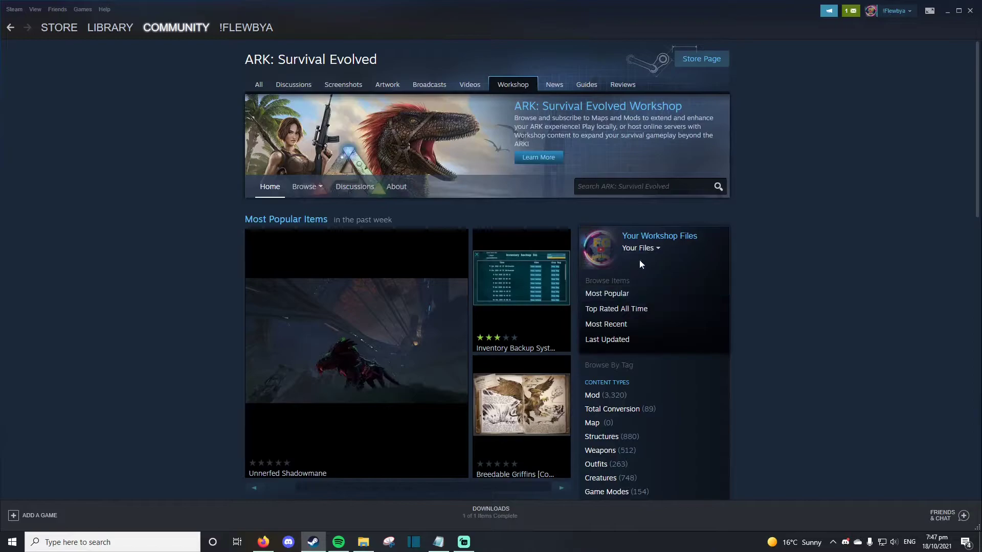
- Open the 109 subscribed ARK Workshop items and sort them by Date Updated
{"action": "left_click", "coordinate": [658, 236]}
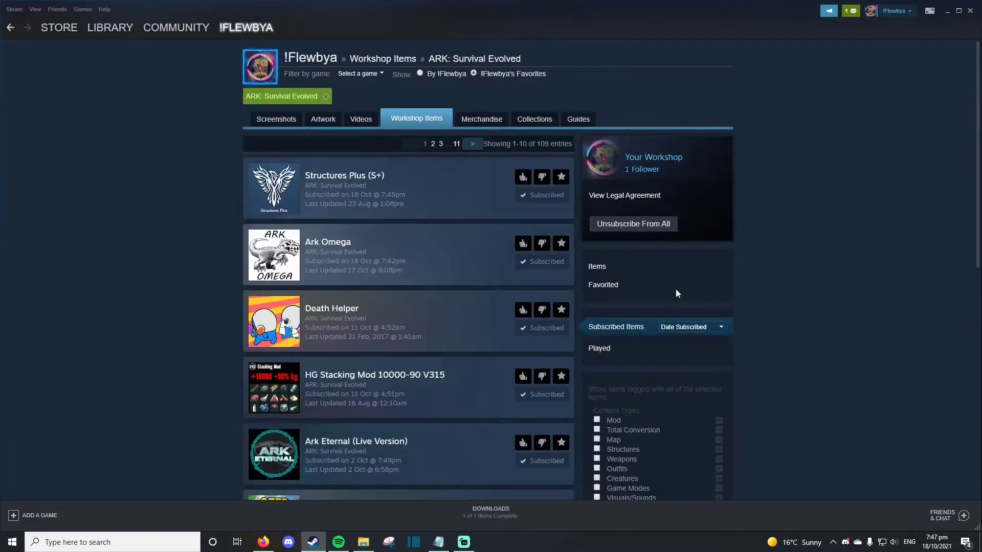
{"action": "mouse_move", "coordinate": [442, 226]}
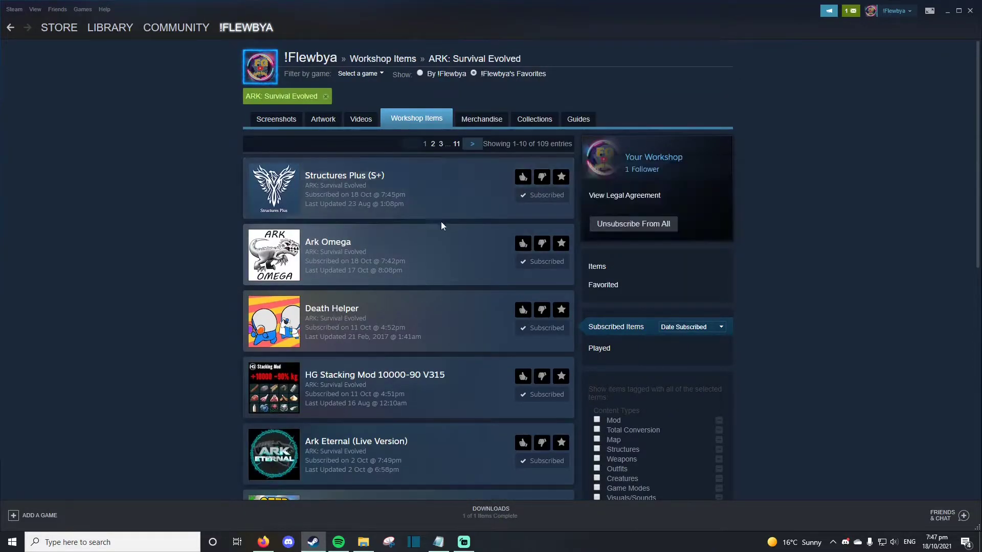
{"action": "scroll", "scroll_direction": "down", "scroll_amount": 3}
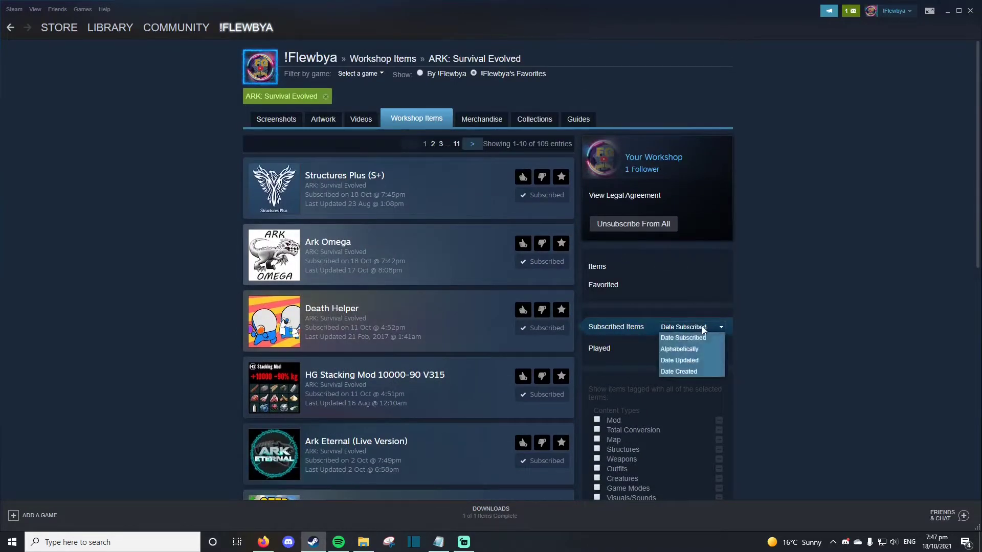
{"action": "left_click", "coordinate": [683, 326]}
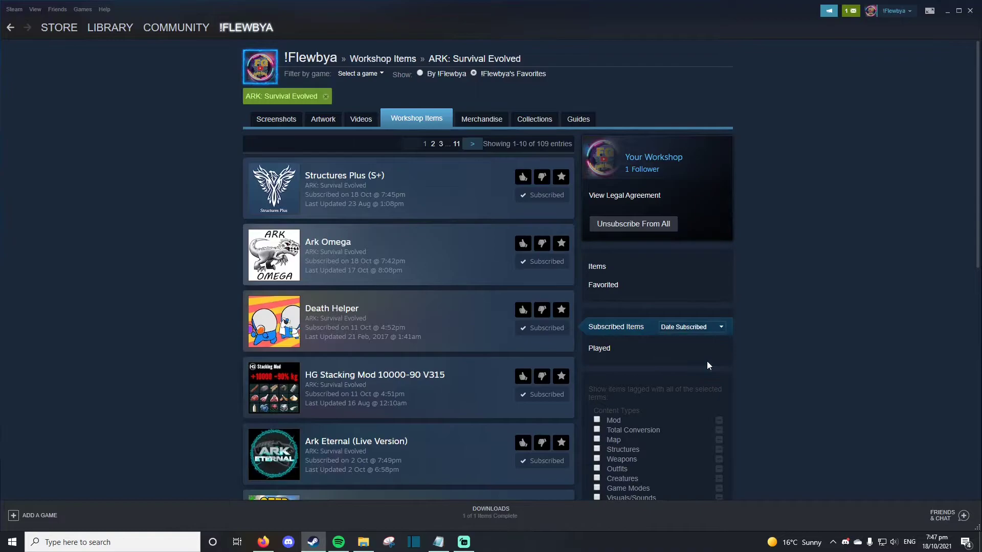
{"action": "left_click", "coordinate": [691, 326]}
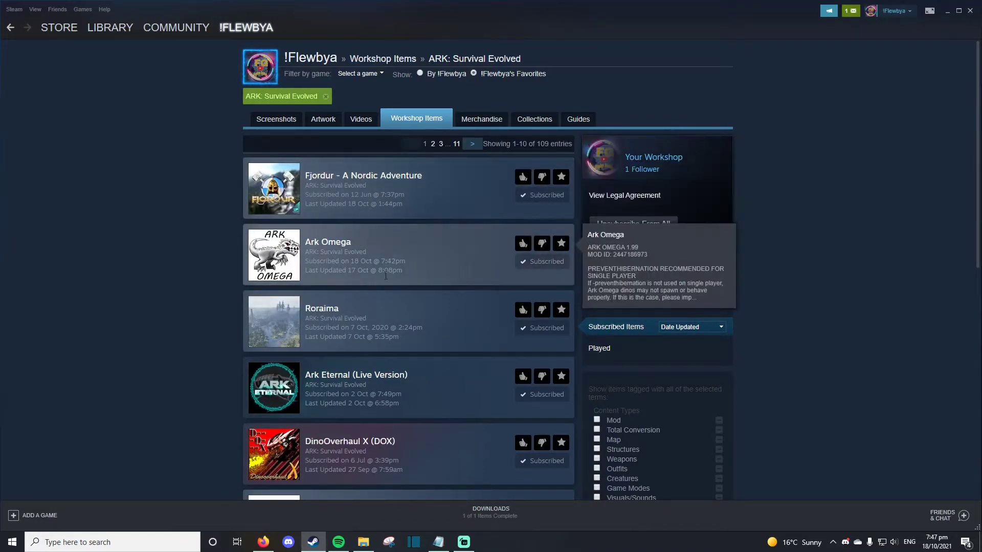
{"action": "scroll", "scroll_direction": "down", "scroll_amount": 3}
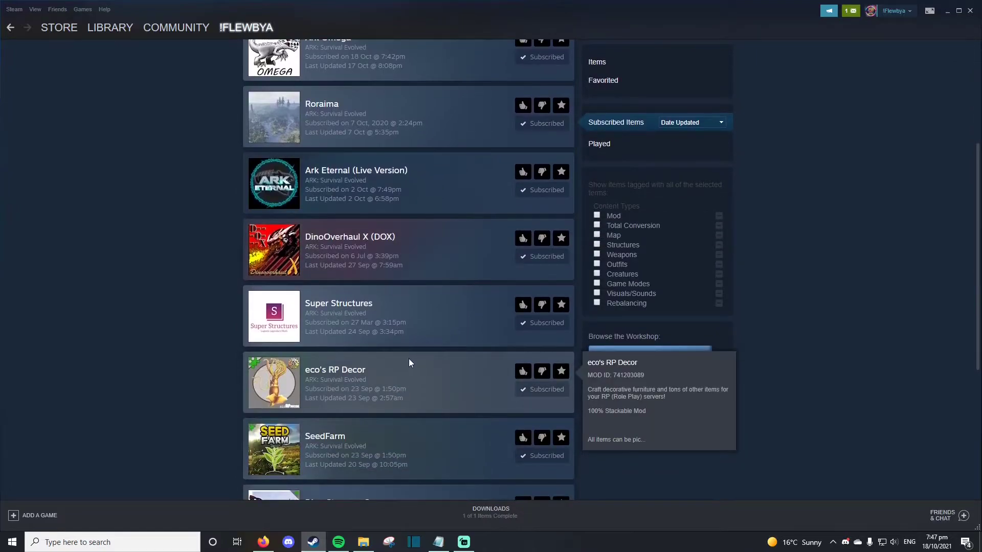
{"action": "mouse_move", "coordinate": [262, 542]}
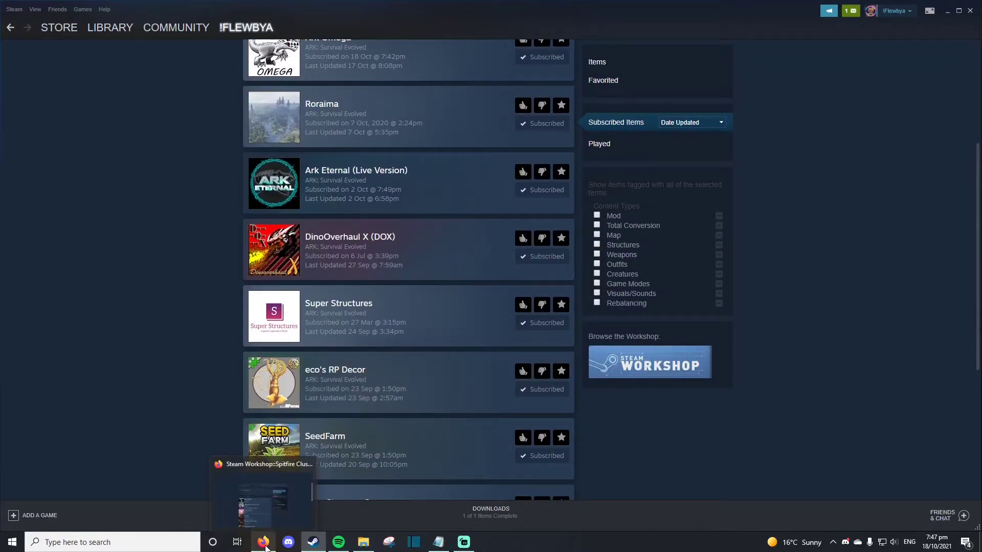
- Browse the 17-mod collection in Firefox, then return to Steam's date-sorted subscribed list
{"action": "left_click", "coordinate": [262, 495]}
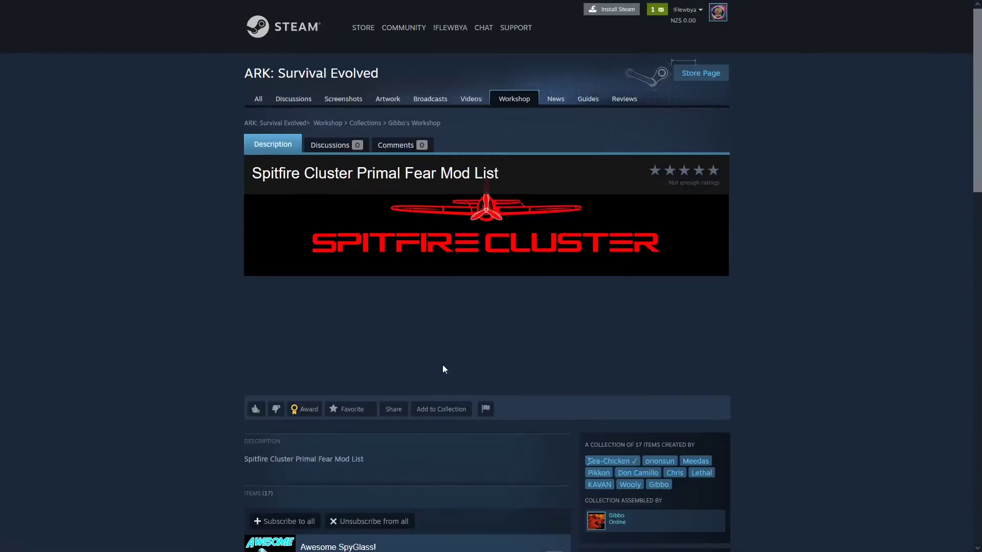
{"action": "scroll", "scroll_direction": "down", "scroll_amount": 3}
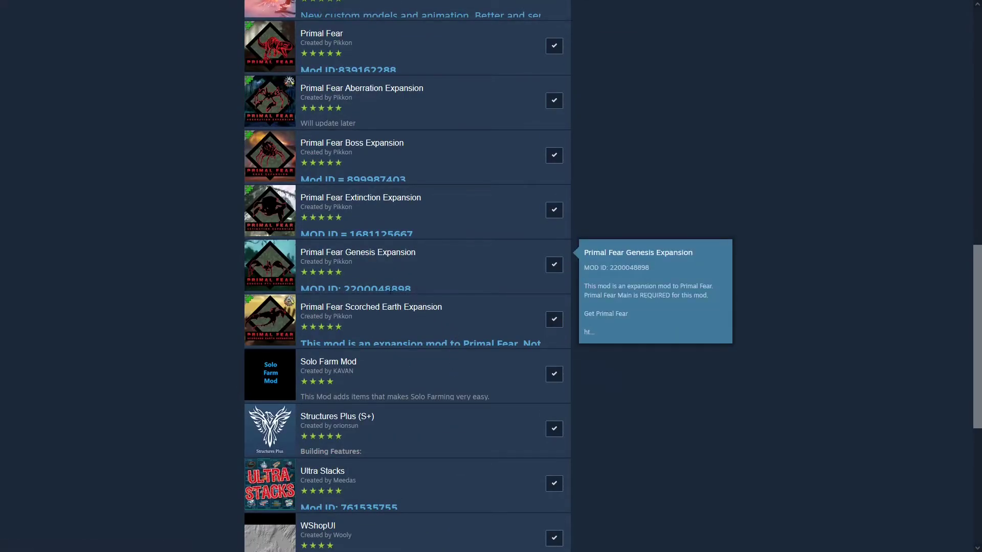
{"action": "scroll", "scroll_direction": "up", "scroll_amount": 3}
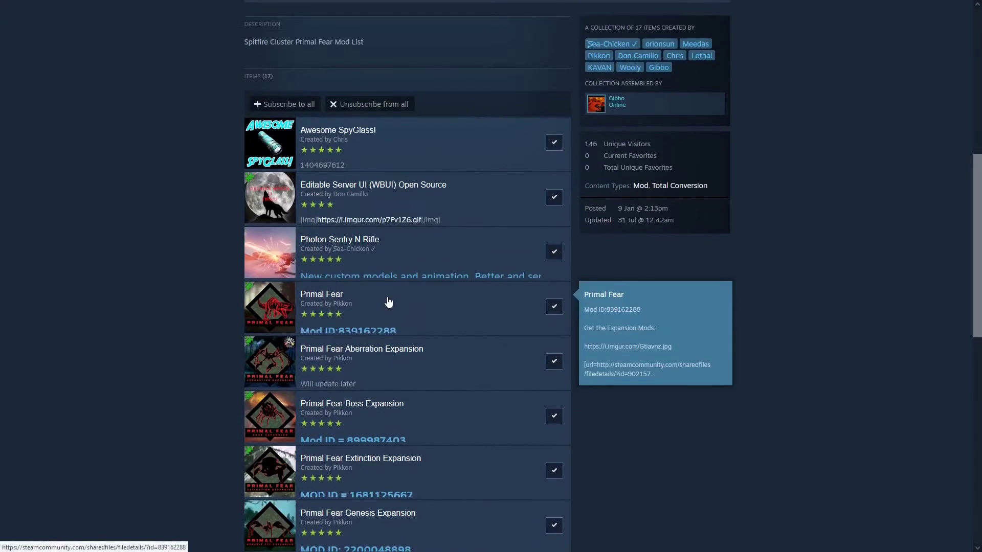
{"action": "mouse_move", "coordinate": [410, 62]}
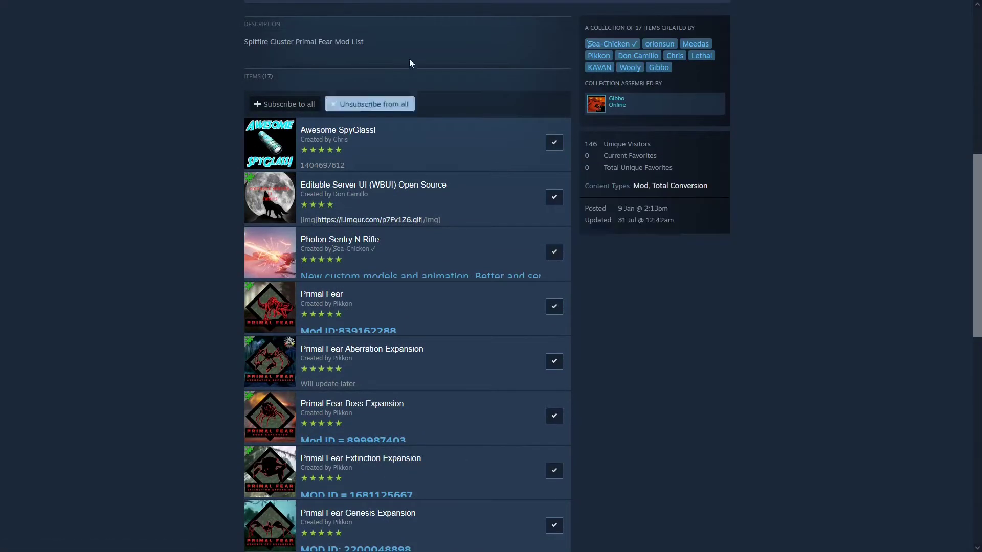
{"action": "scroll", "scroll_direction": "up", "scroll_amount": 3}
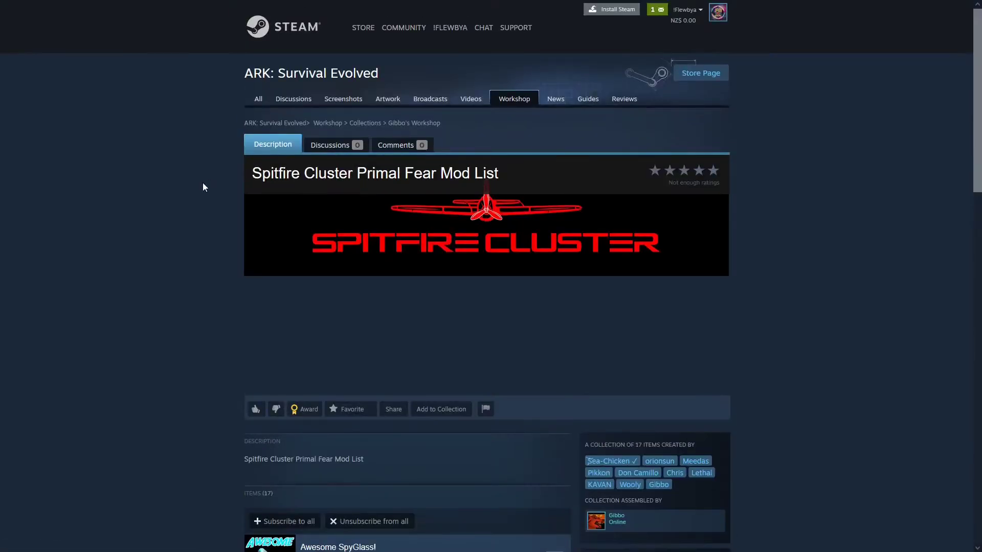
{"action": "scroll", "scroll_direction": "down", "scroll_amount": 3}
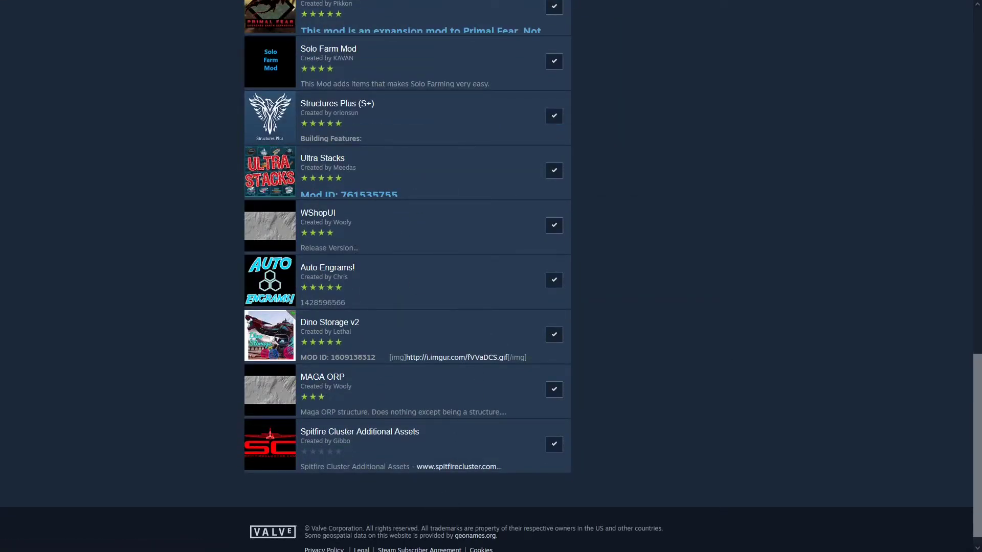
{"action": "left_click", "coordinate": [11, 541]}
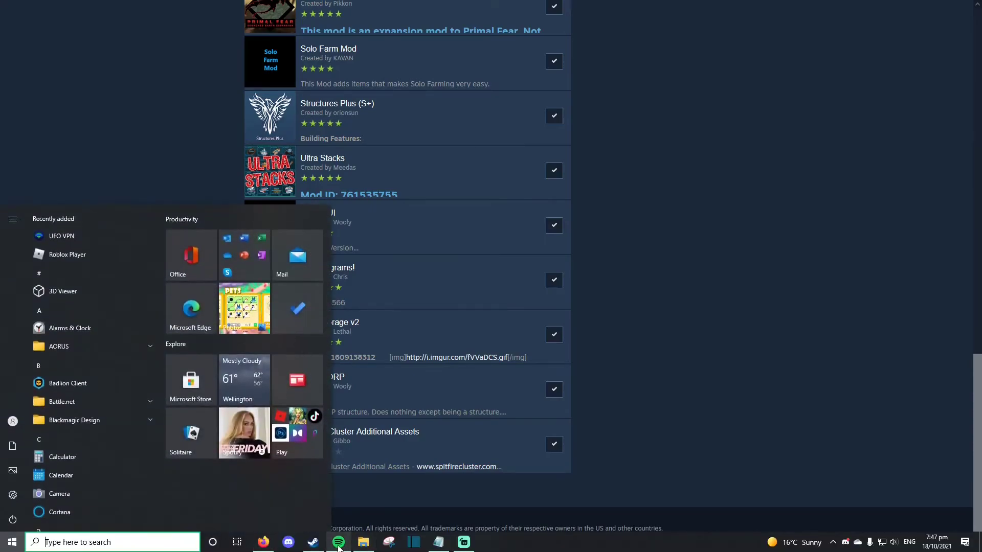
{"action": "left_click", "coordinate": [311, 542]}
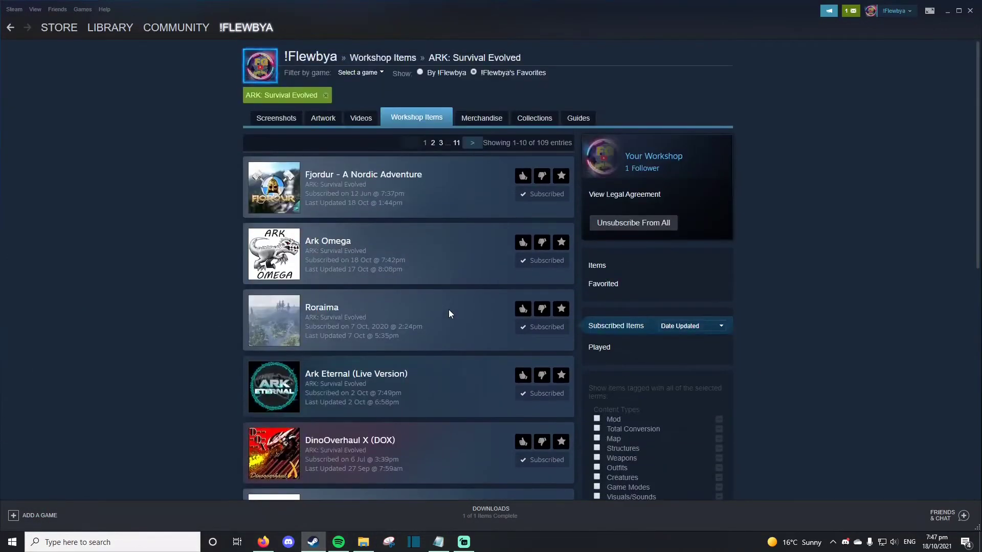
{"action": "mouse_move", "coordinate": [448, 314]}
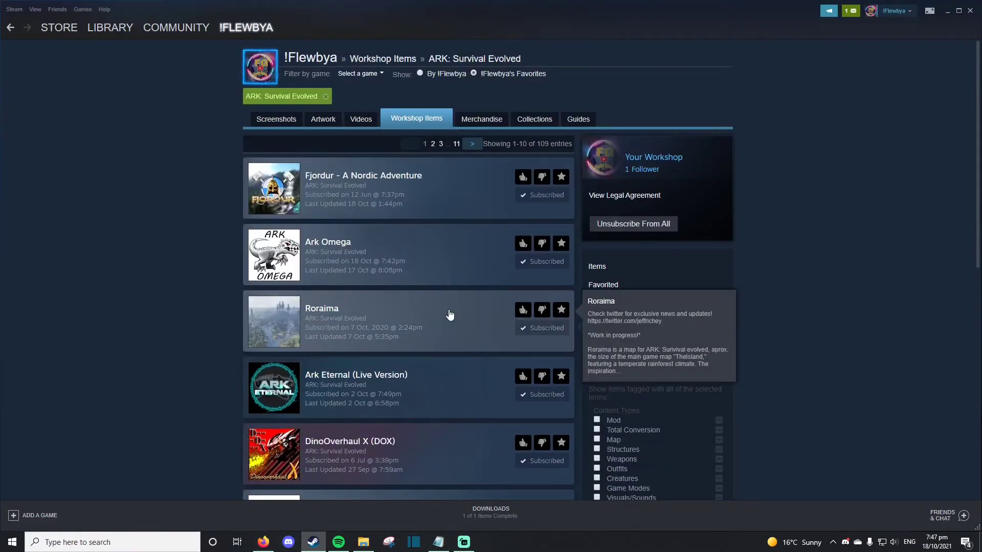